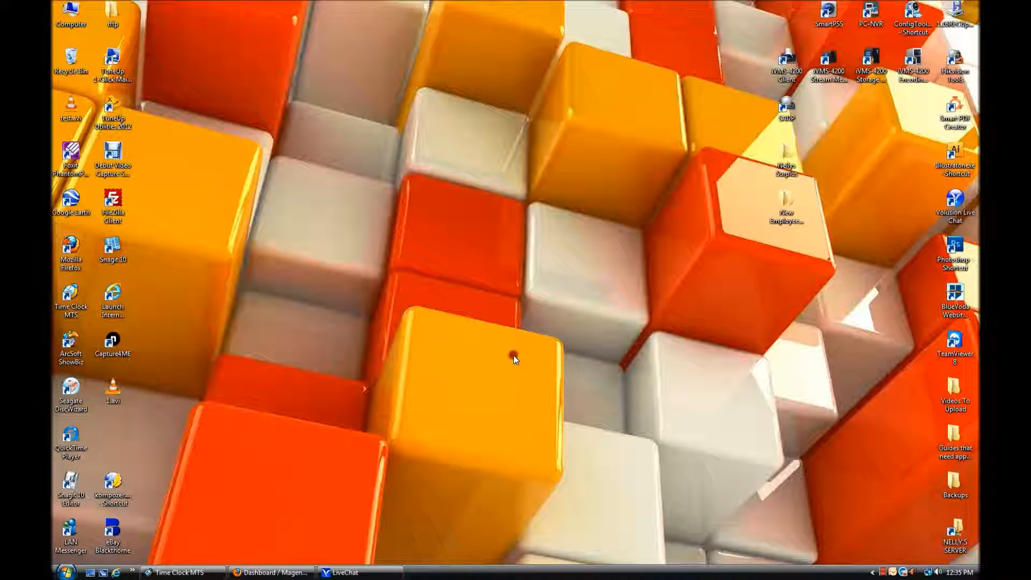
mouse_move(539, 359)
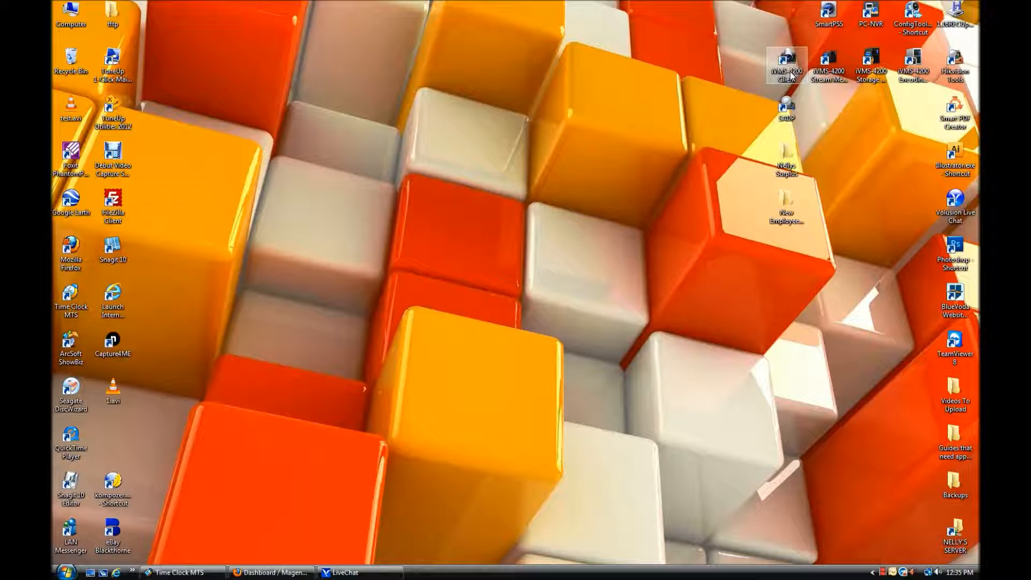
Step: Launch the iVMS-4200 client and cancel the camera-adding wizard, staying on Device Management
double_click(786, 65)
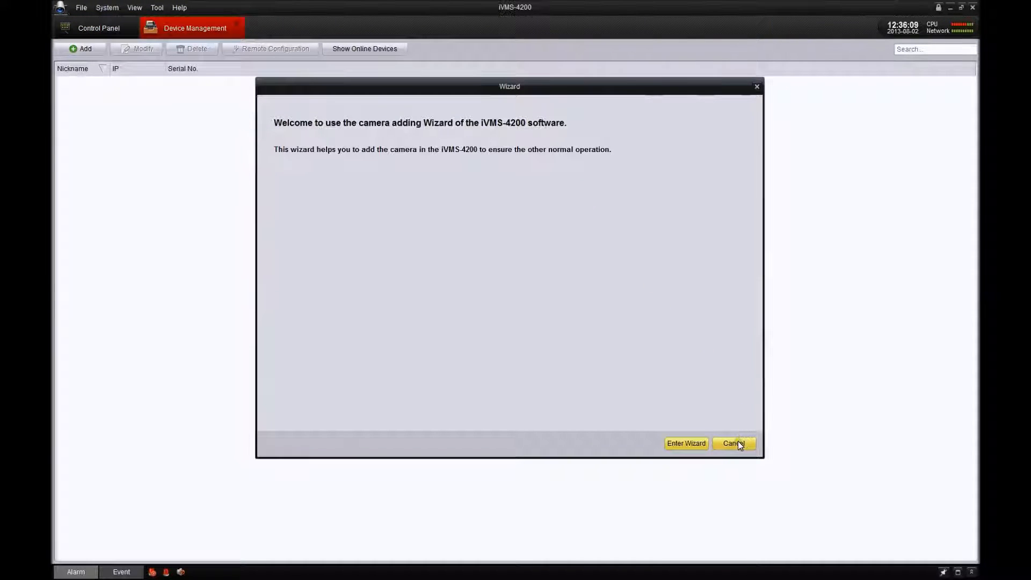
left_click(731, 443)
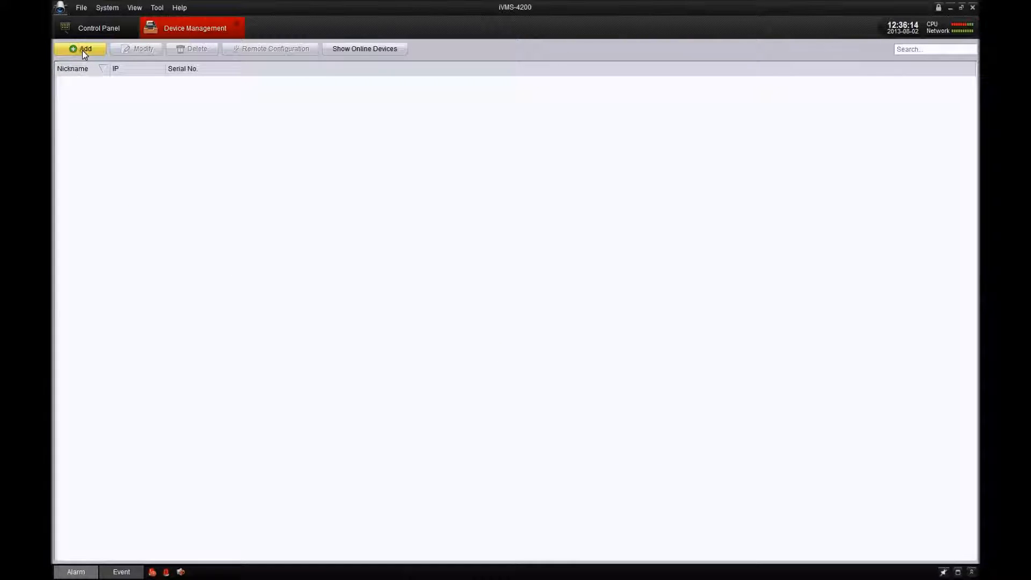
left_click(364, 48)
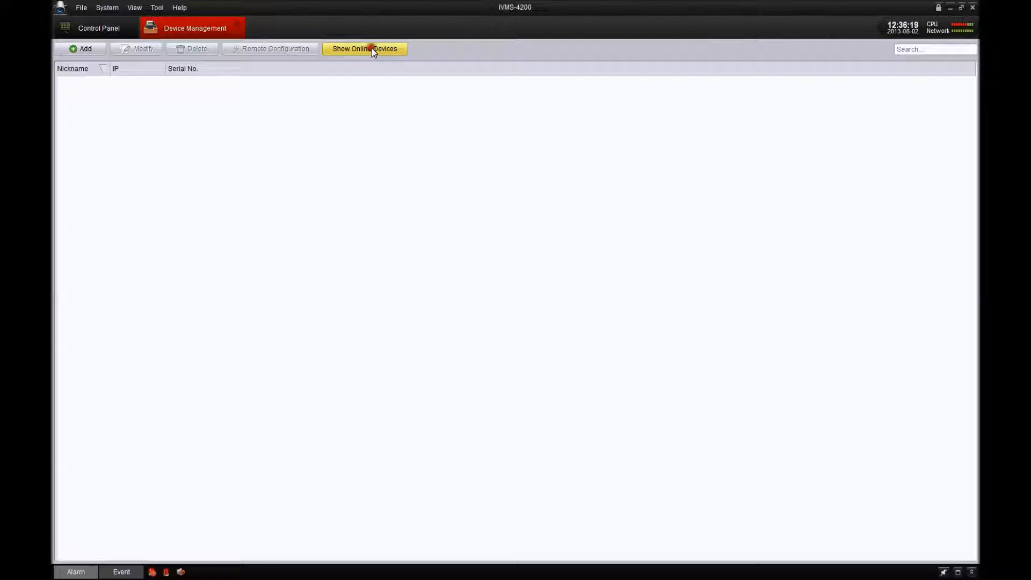
Step: From the online devices list, select the camera at 192.168.1.53 and confirm it for adding
left_click(364, 49)
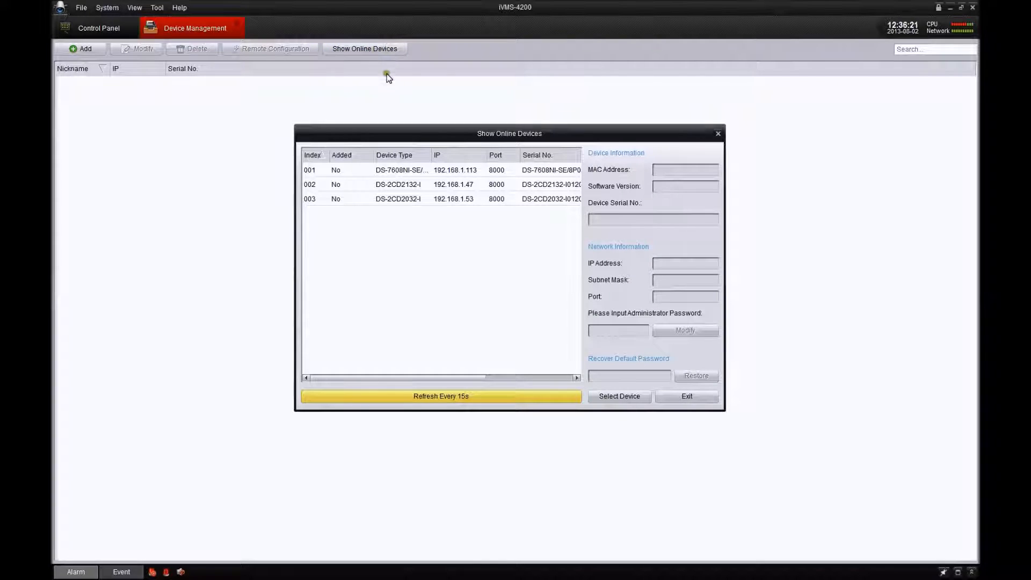
left_click(453, 170)
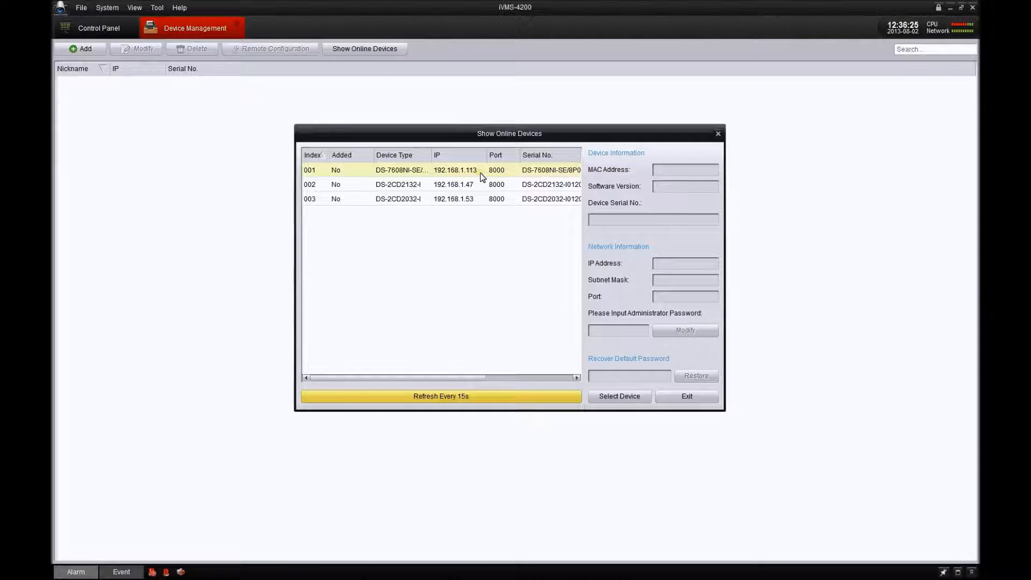
left_click(453, 183)
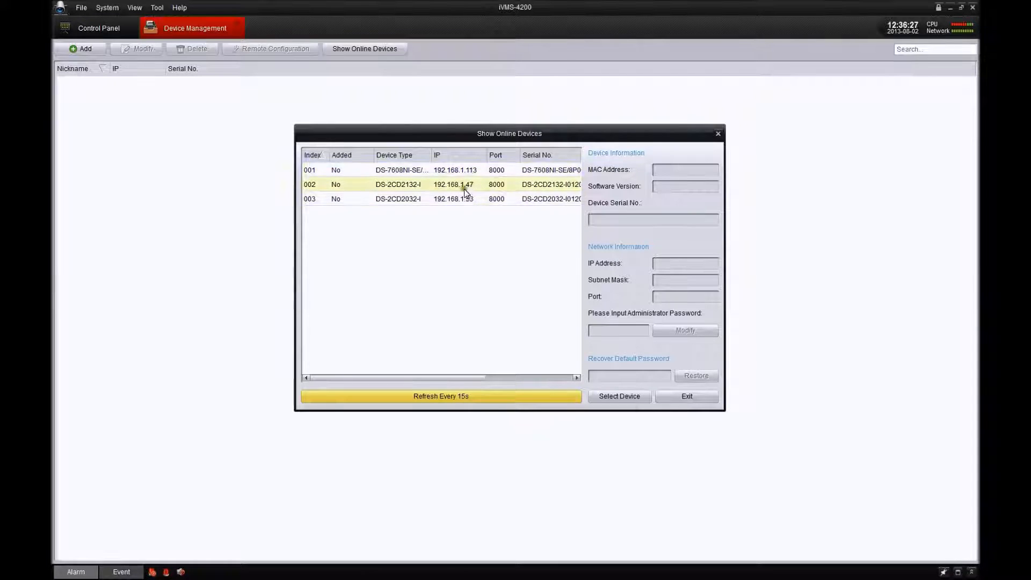
left_click(453, 199)
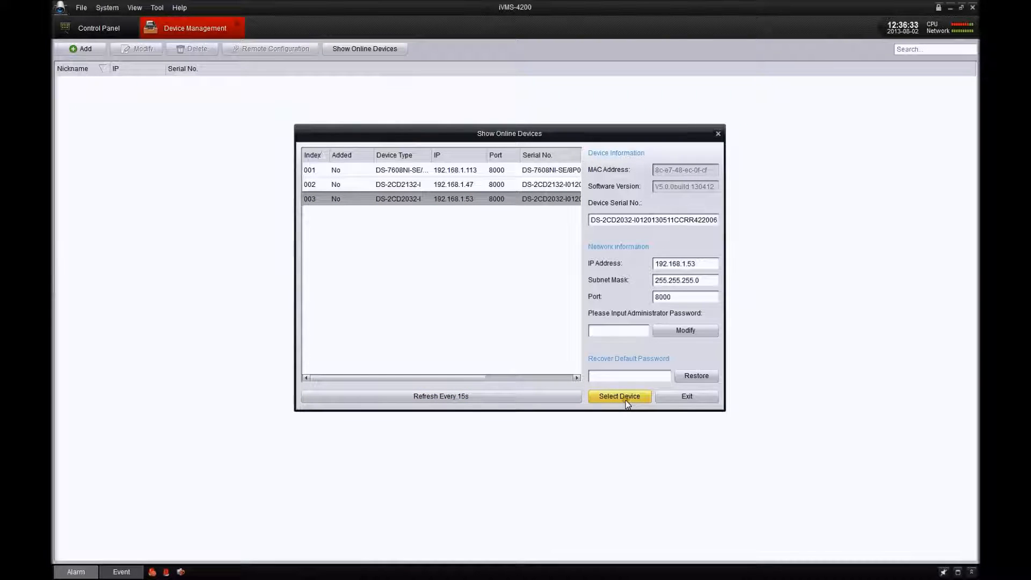
left_click(618, 397)
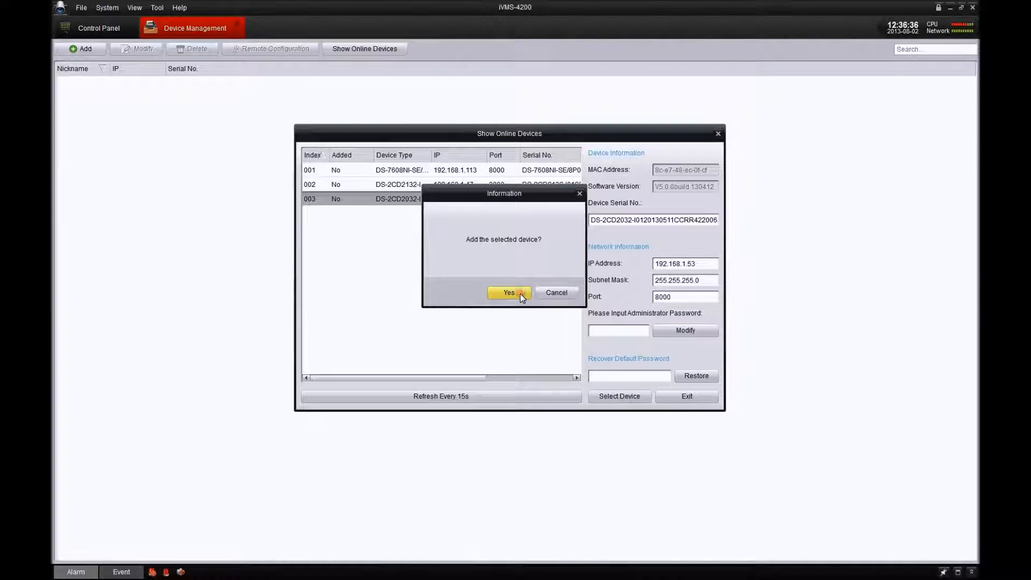
left_click(508, 292)
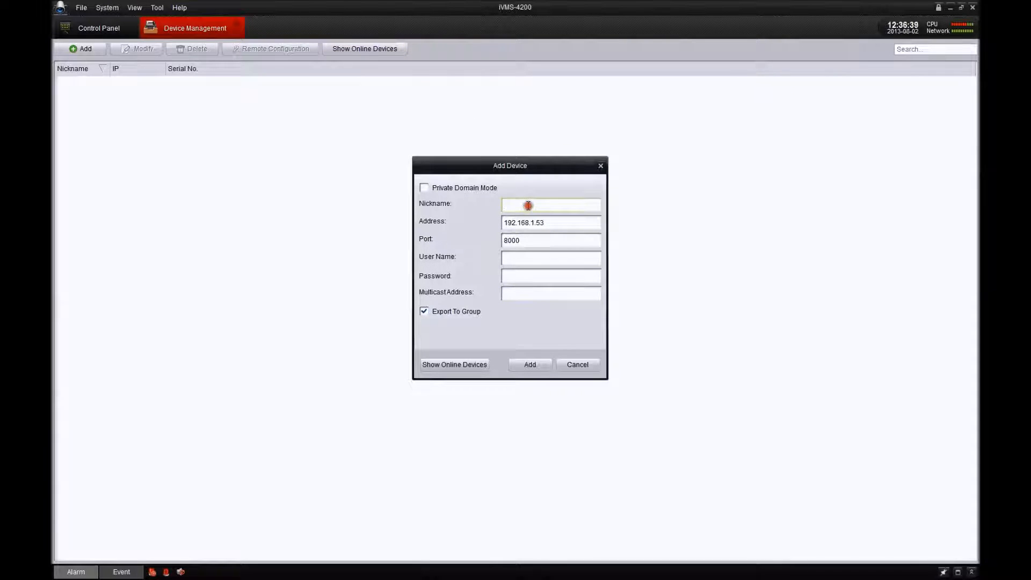
Step: Add the camera nicknamed 'Hik IP Cam' with user name admin and its password
left_click(551, 205)
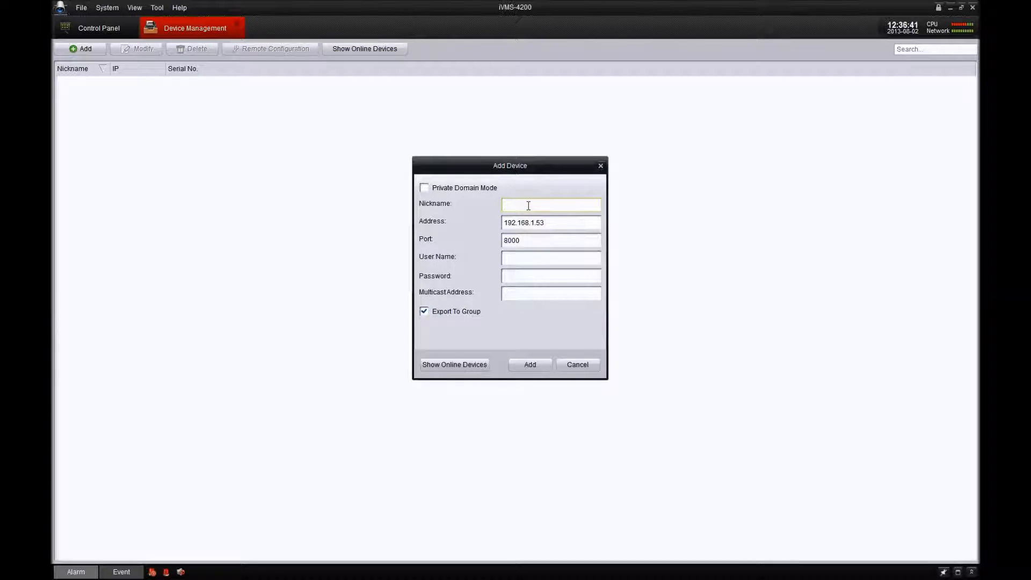
type("Hikvision")
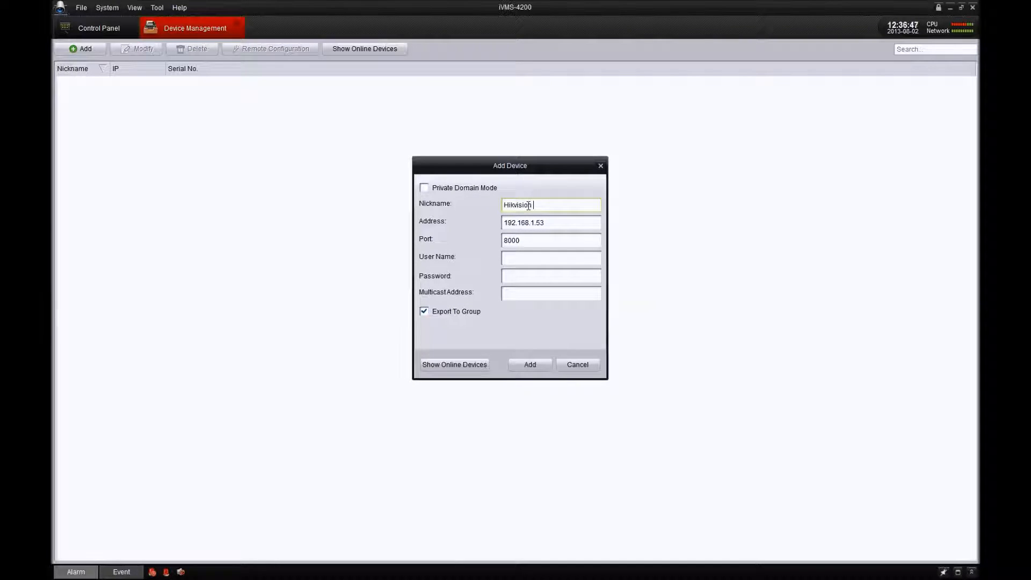
type("IP Cam")
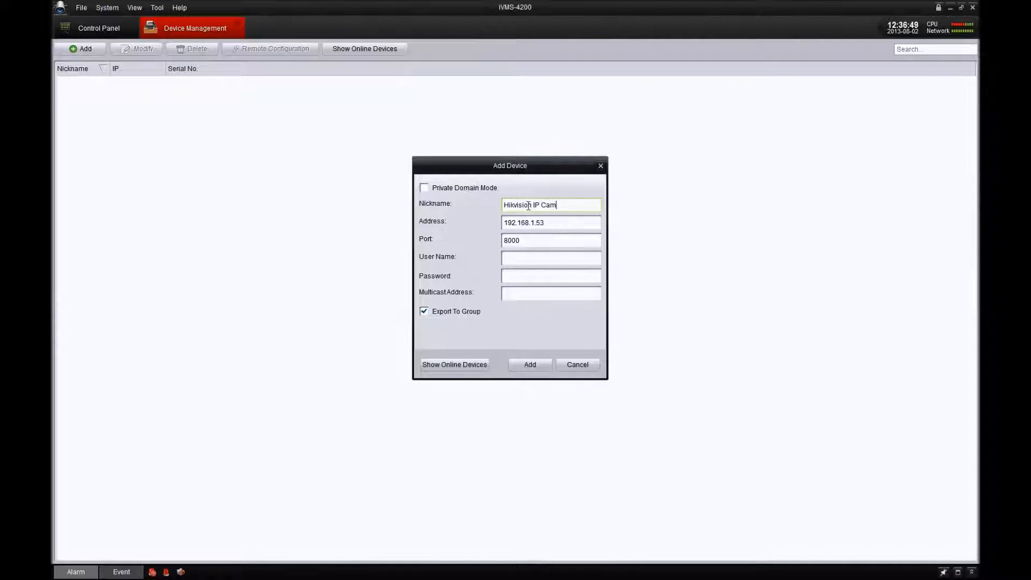
left_click(551, 258)
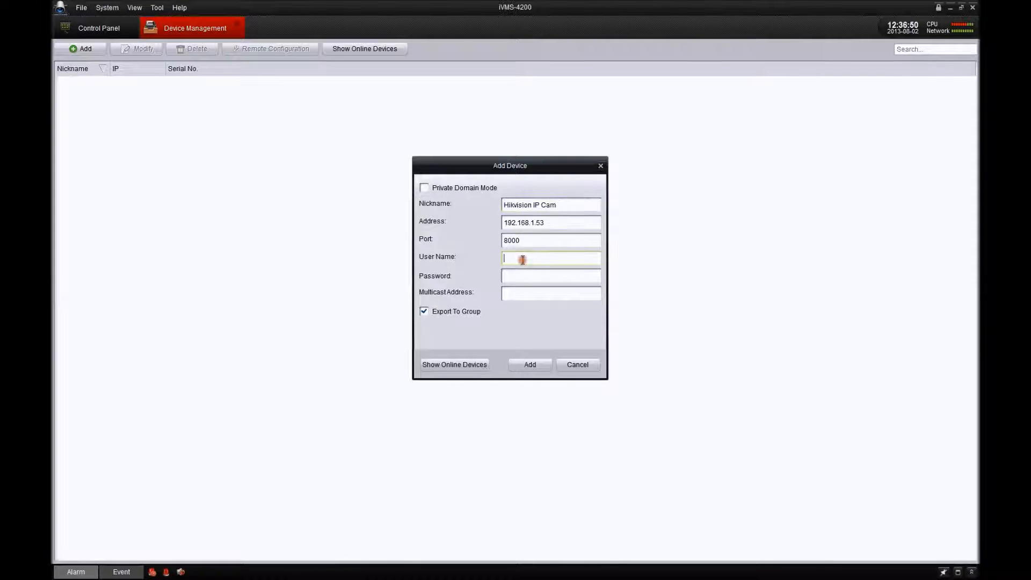
type("admin")
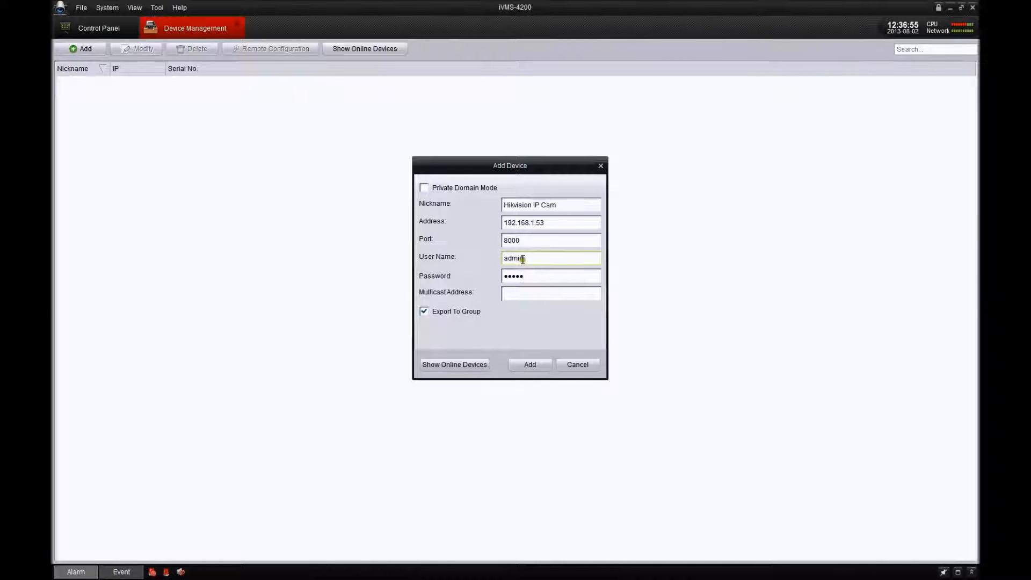
left_click(530, 365)
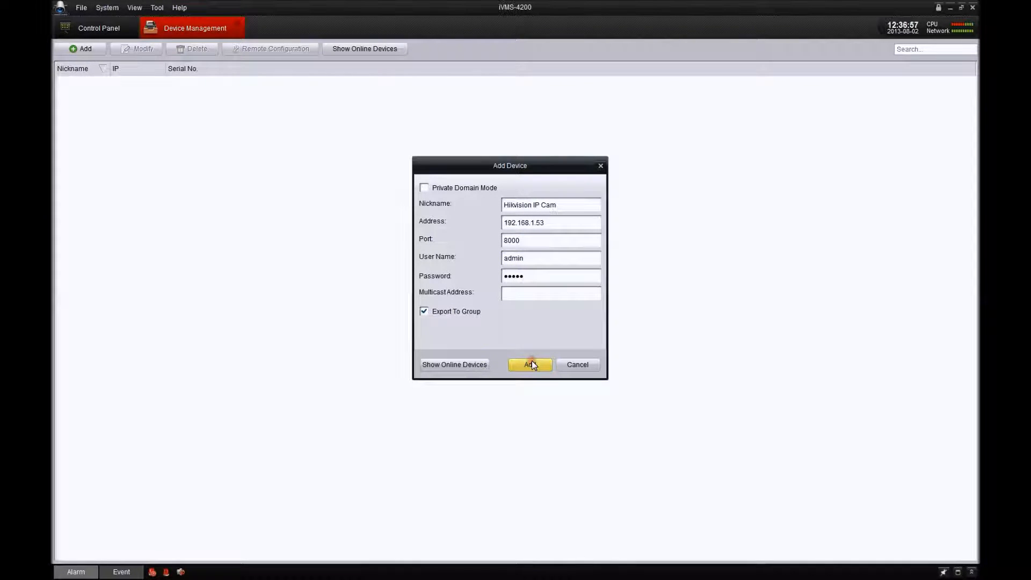
left_click(530, 364)
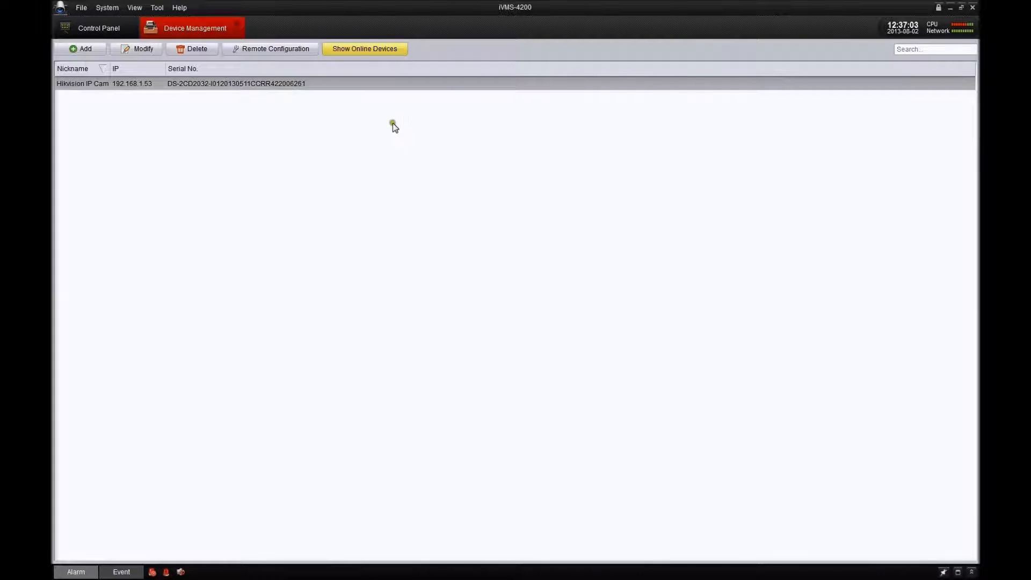
Step: Add the online NVR at 192.168.1.113 nicknamed 'Nelly's Hikvision NVR' to the device list
left_click(364, 48)
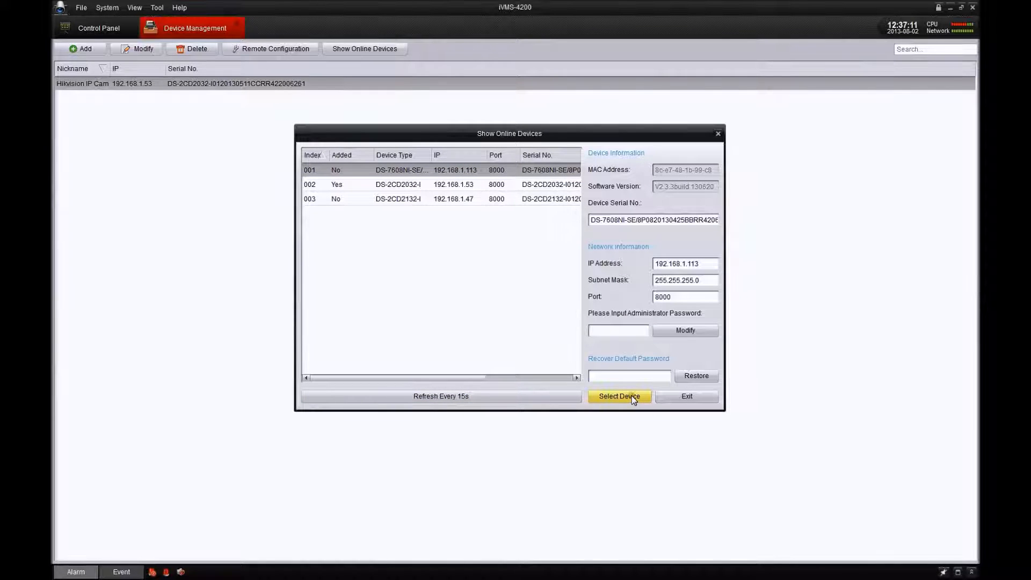
left_click(619, 396)
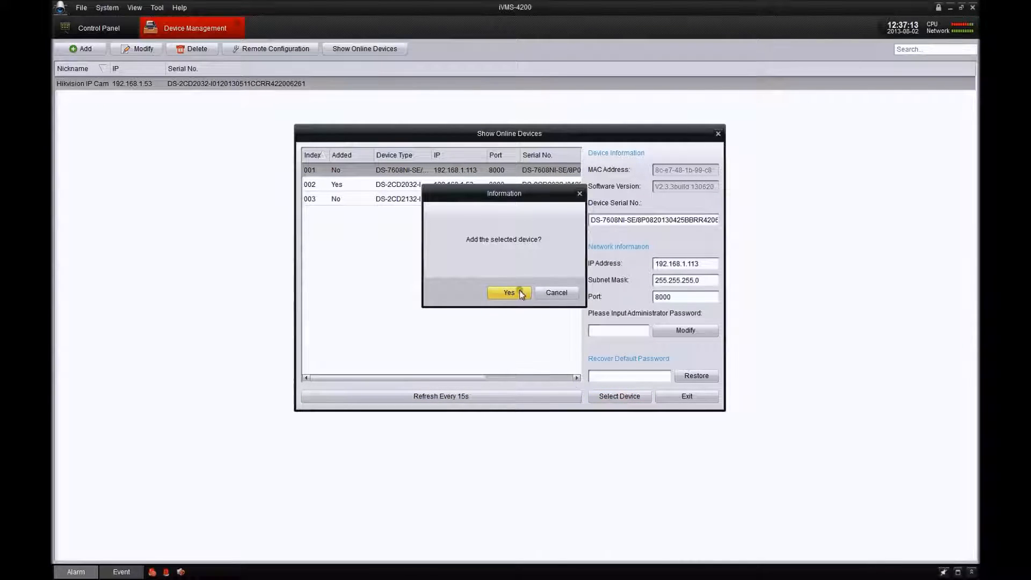
left_click(508, 292)
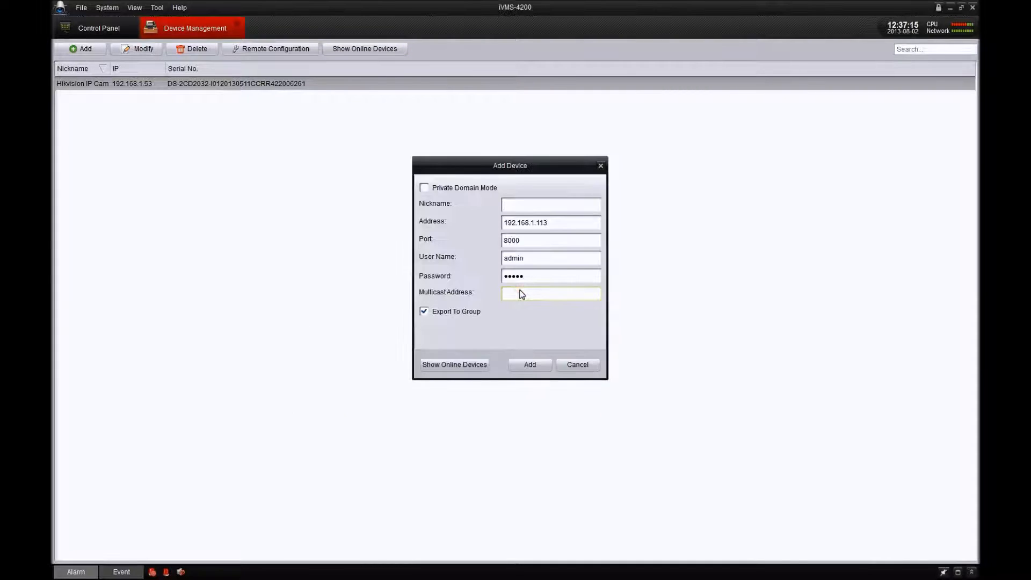
type("Nelly")
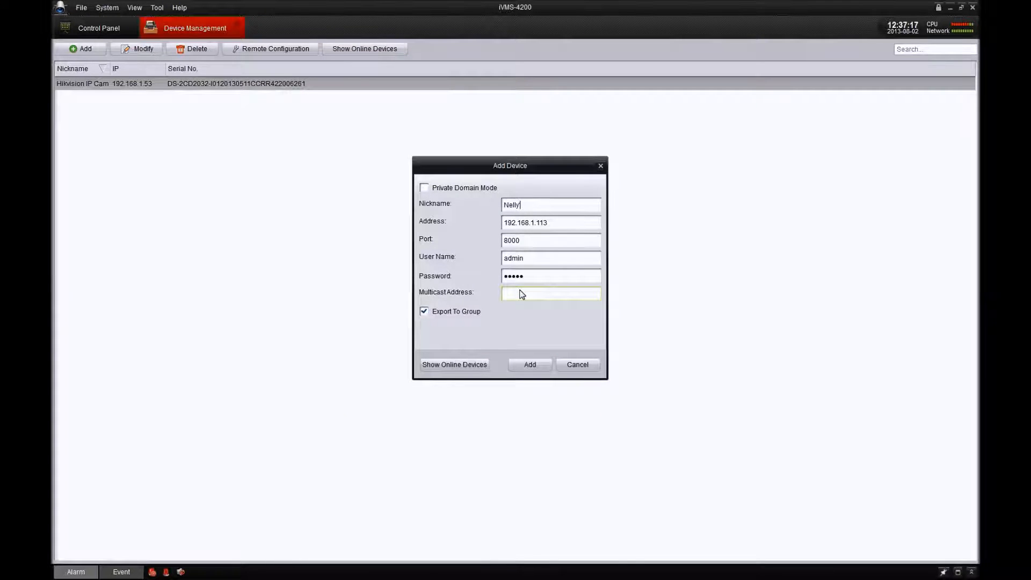
type("'s Hik")
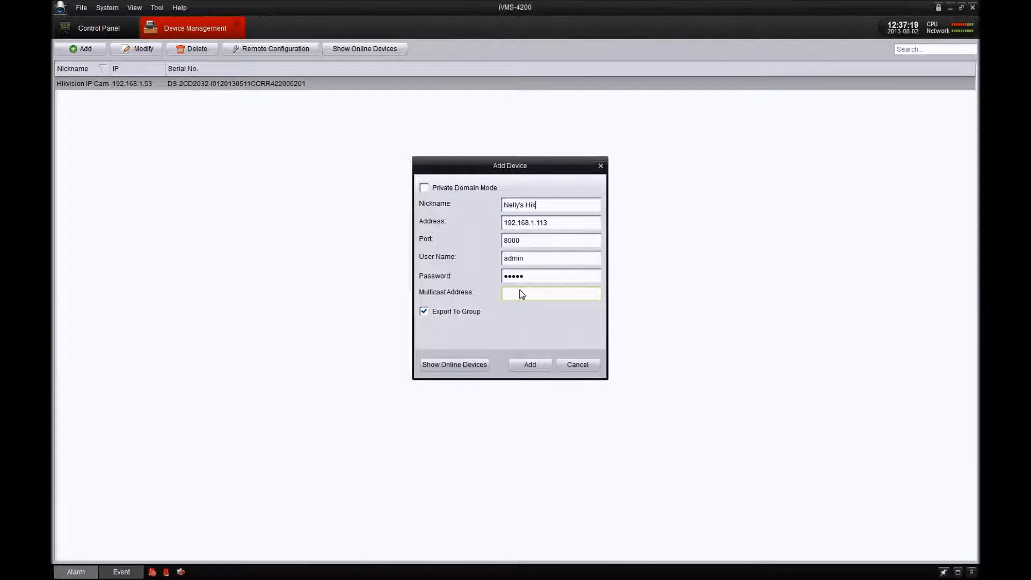
type("vision N")
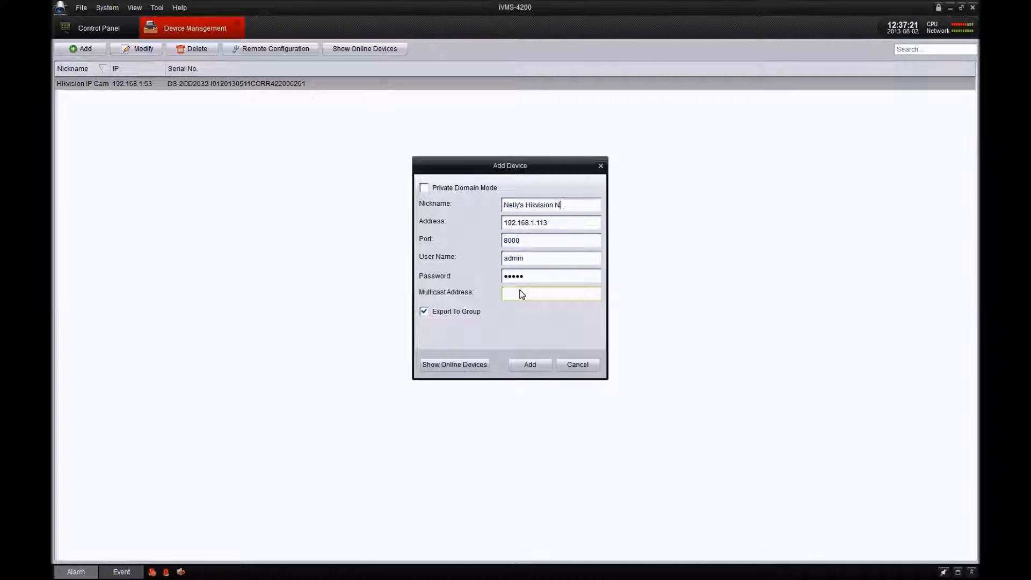
type("VR")
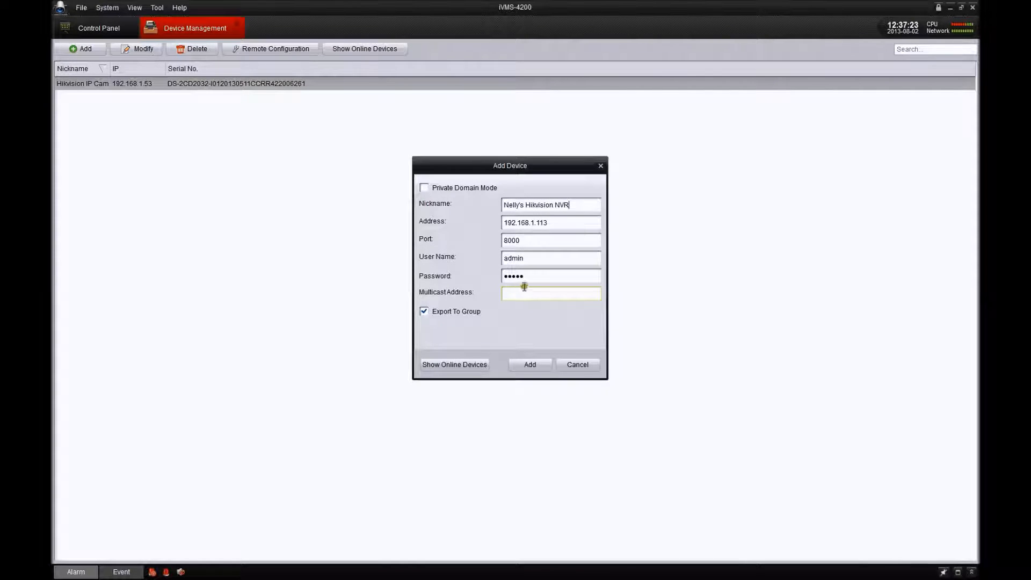
left_click(529, 364)
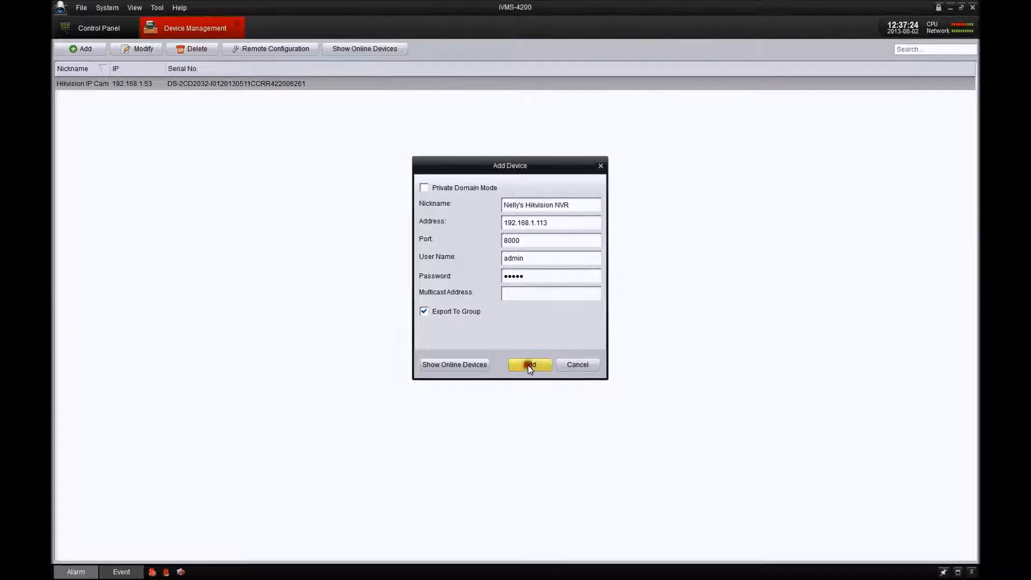
left_click(529, 365)
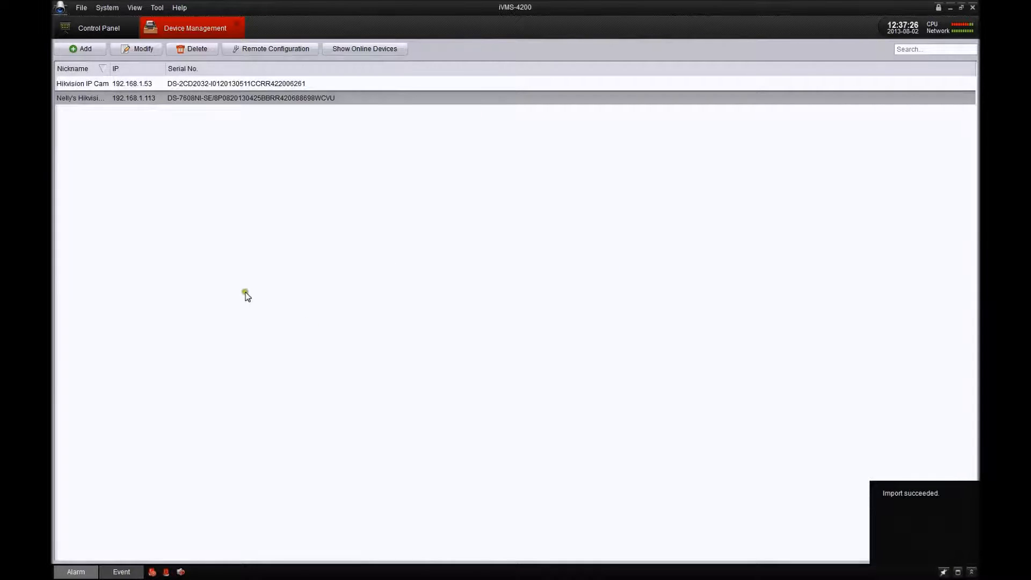
Step: Go to the Control Panel and open Main View with the device tree and empty panes
left_click(198, 84)
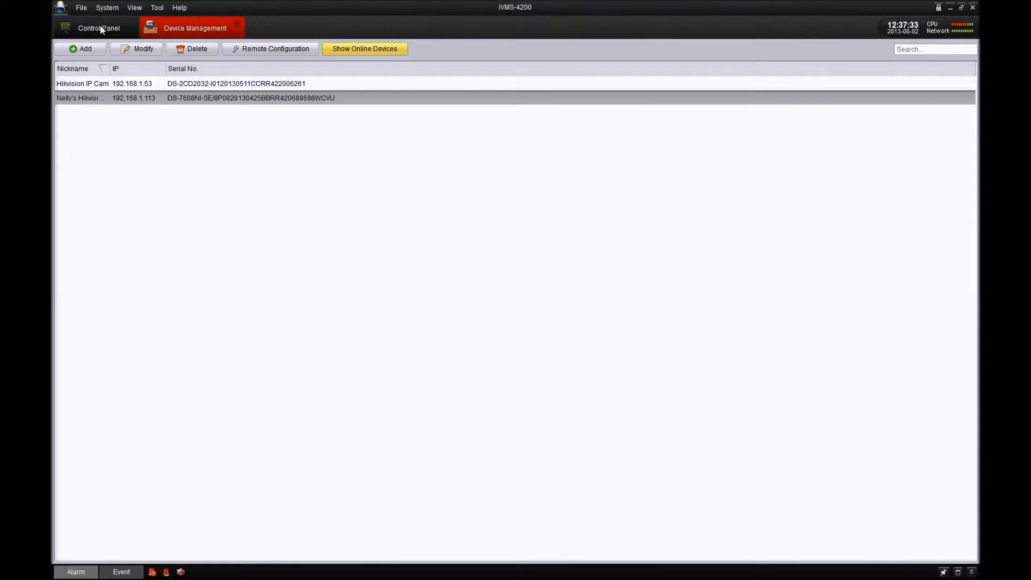
left_click(99, 28)
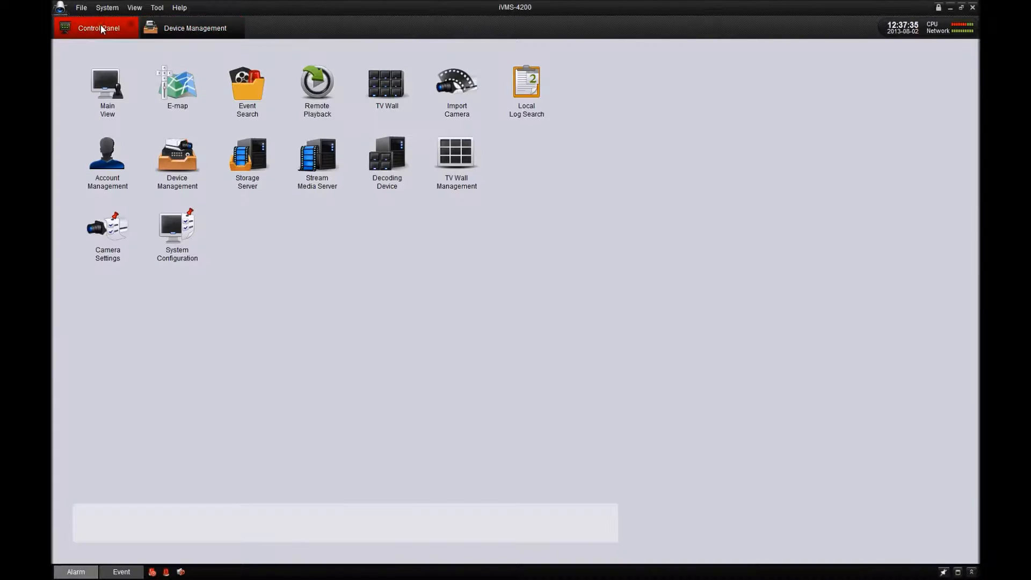
mouse_move(108, 86)
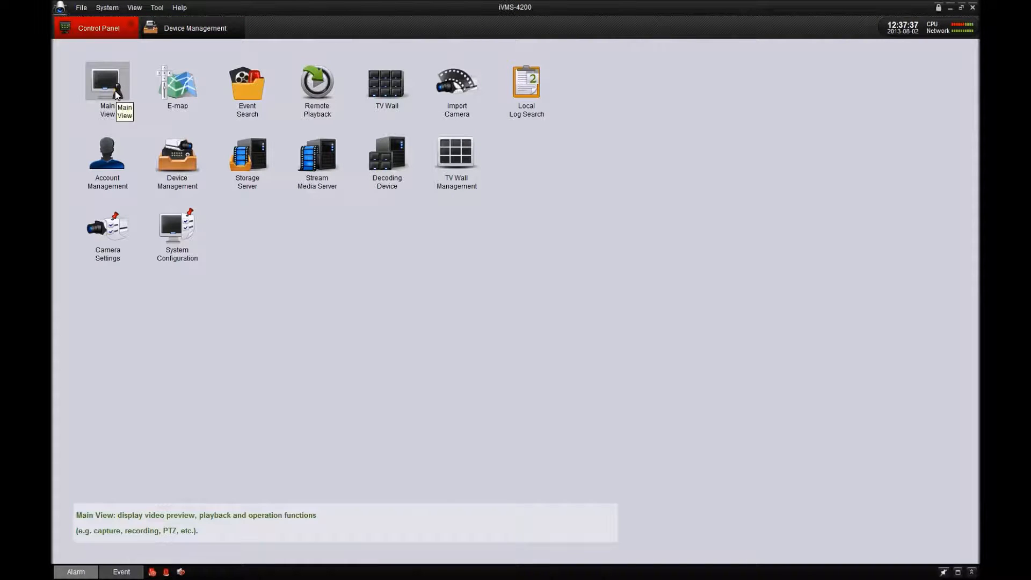
left_click(108, 90)
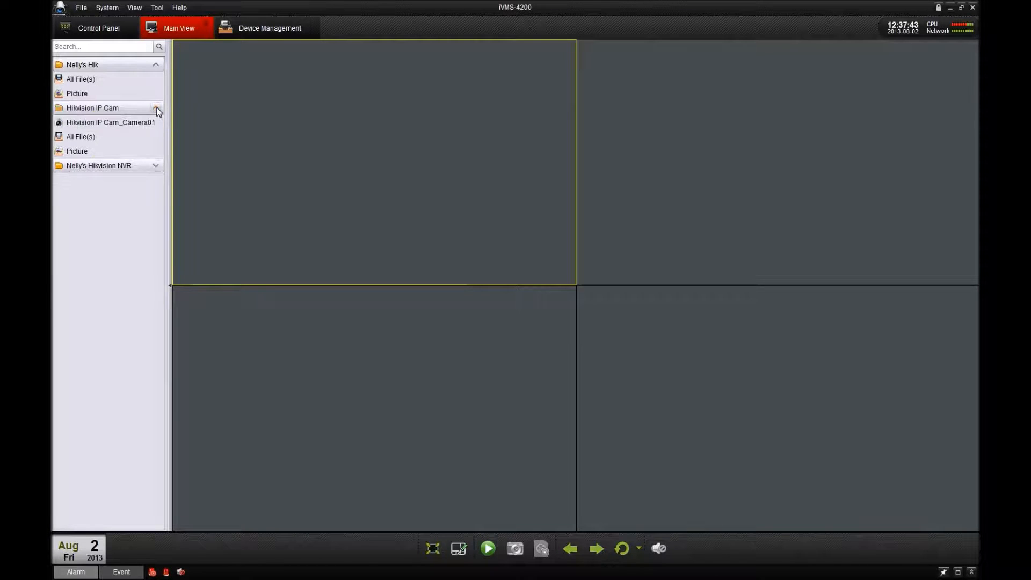
Step: Expand the NVR's cameras, start the IP camera's live view in a pane, then minimise the window
left_click(155, 166)
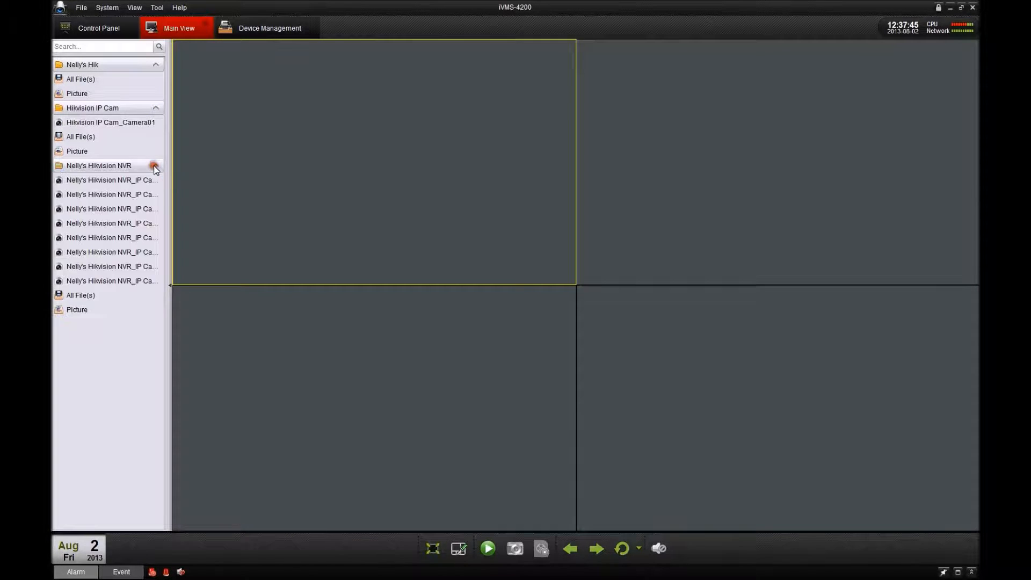
mouse_move(121, 123)
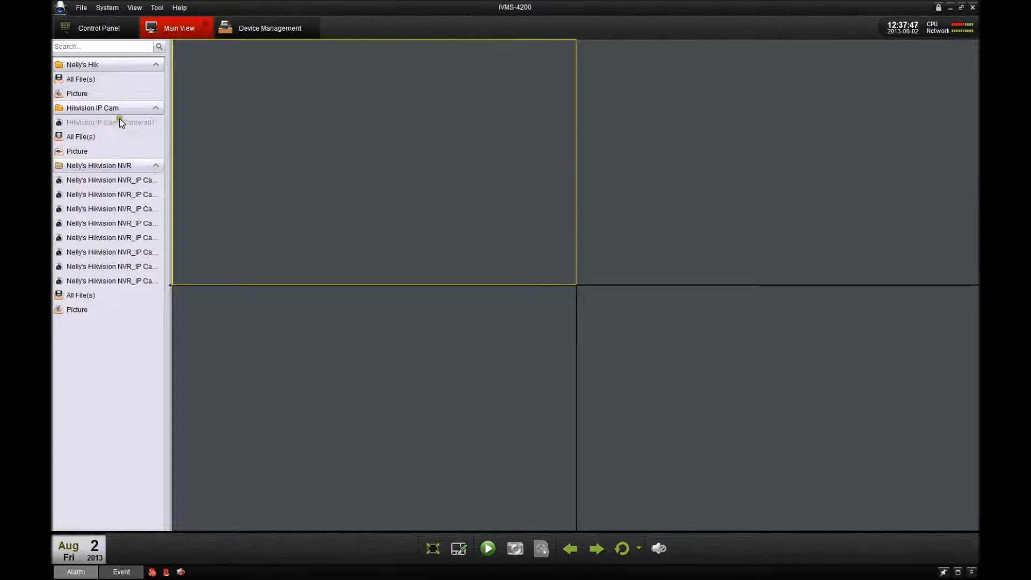
left_click(111, 123)
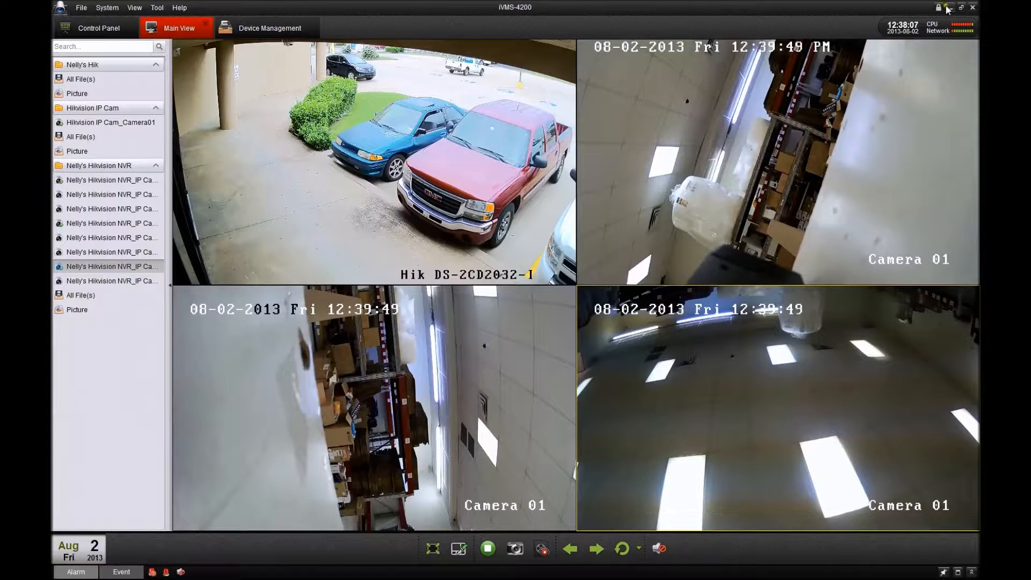
left_click(955, 8)
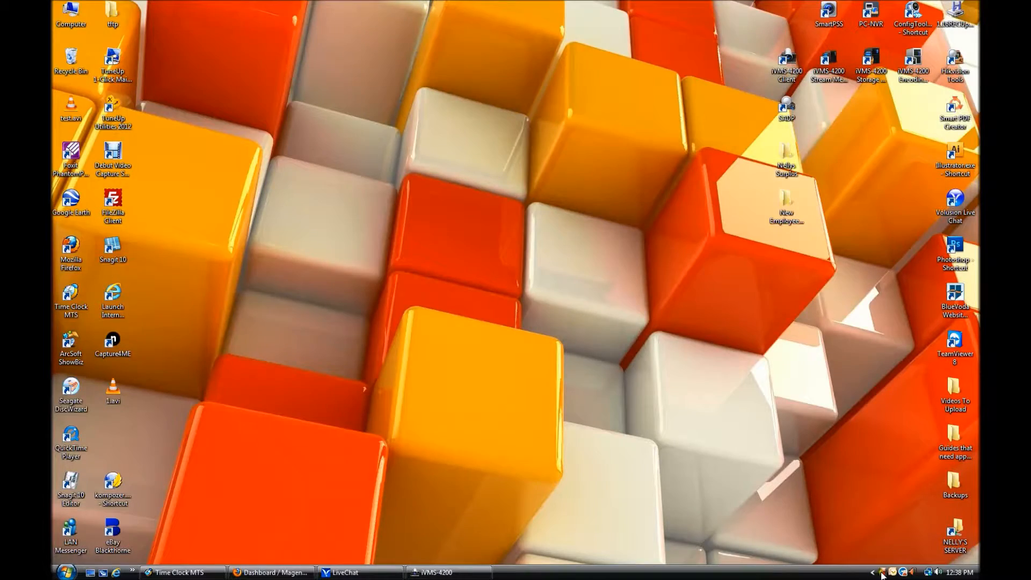
Step: Restore the iVMS-4200 window from the taskbar
left_click(449, 573)
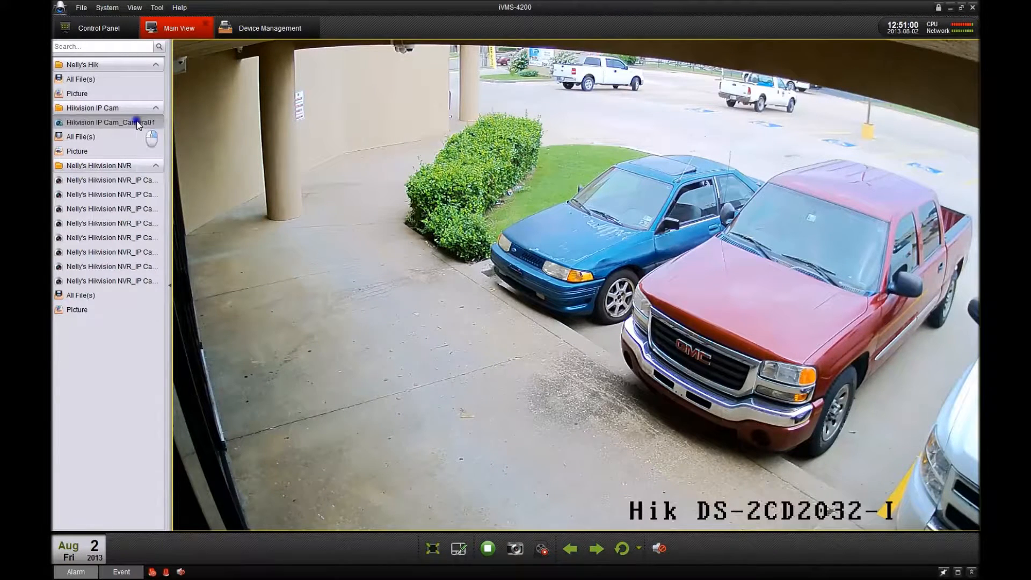
Step: Switch the IP camera to Sub Stream and stop then restart its live view
right_click(110, 122)
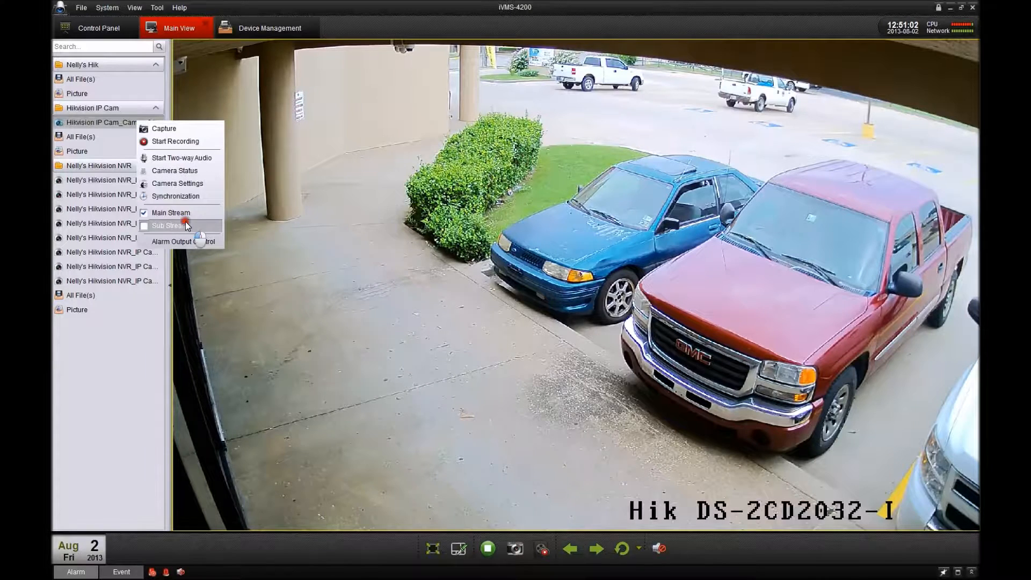
left_click(168, 226)
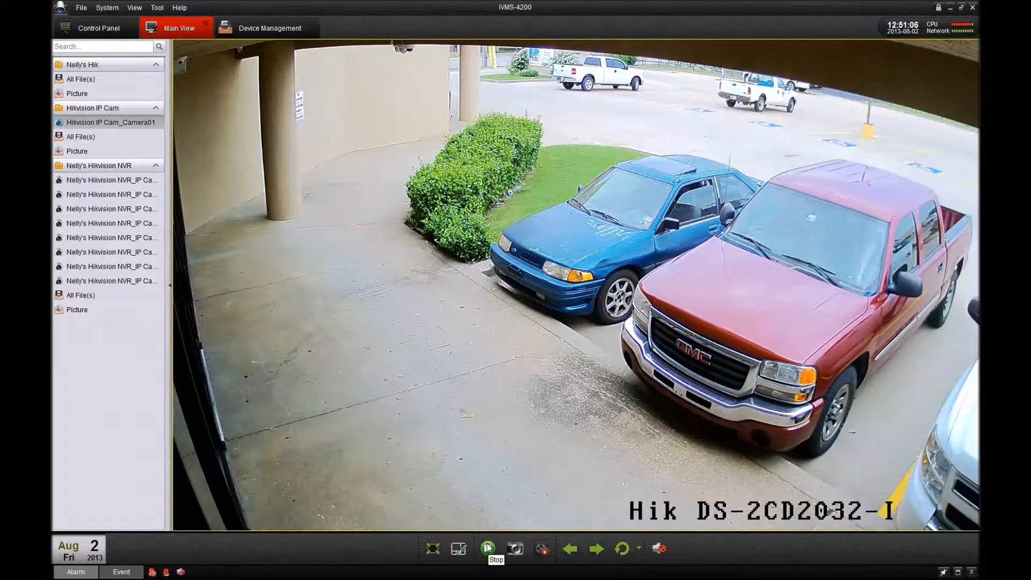
left_click(488, 548)
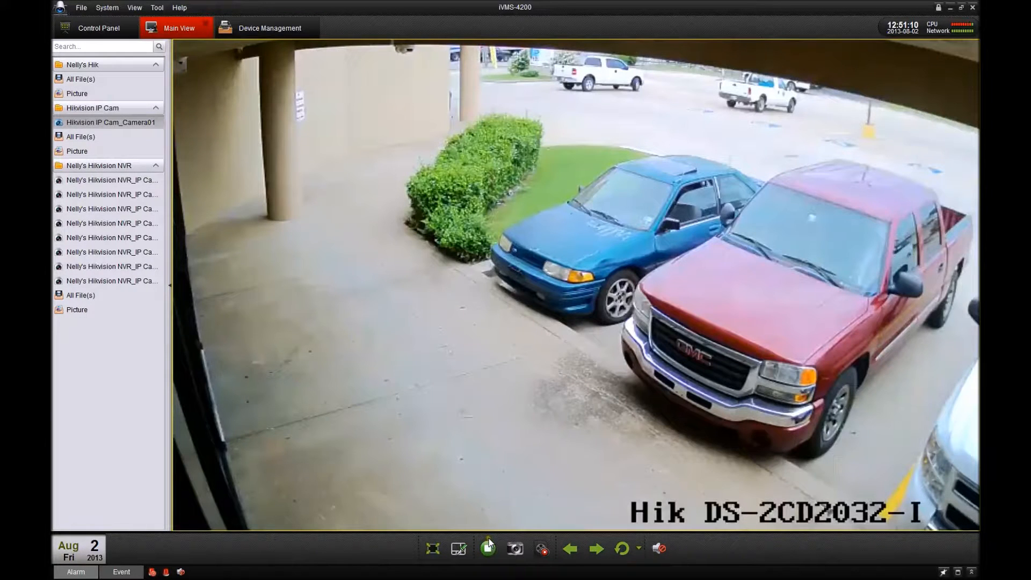
left_click(487, 548)
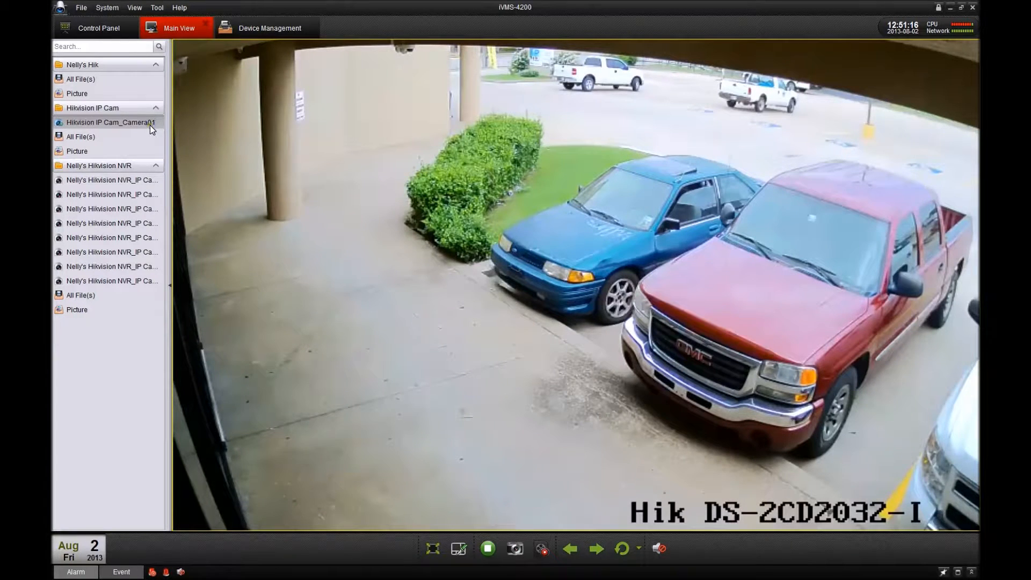
Step: Switch the IP camera back to Main Stream and restart its live view to apply it
right_click(111, 123)
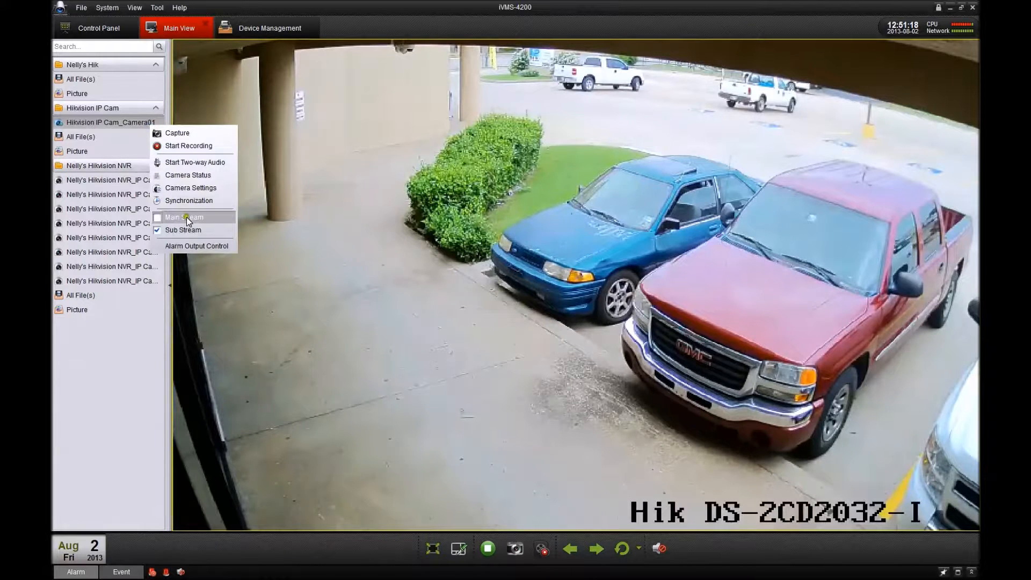
left_click(183, 217)
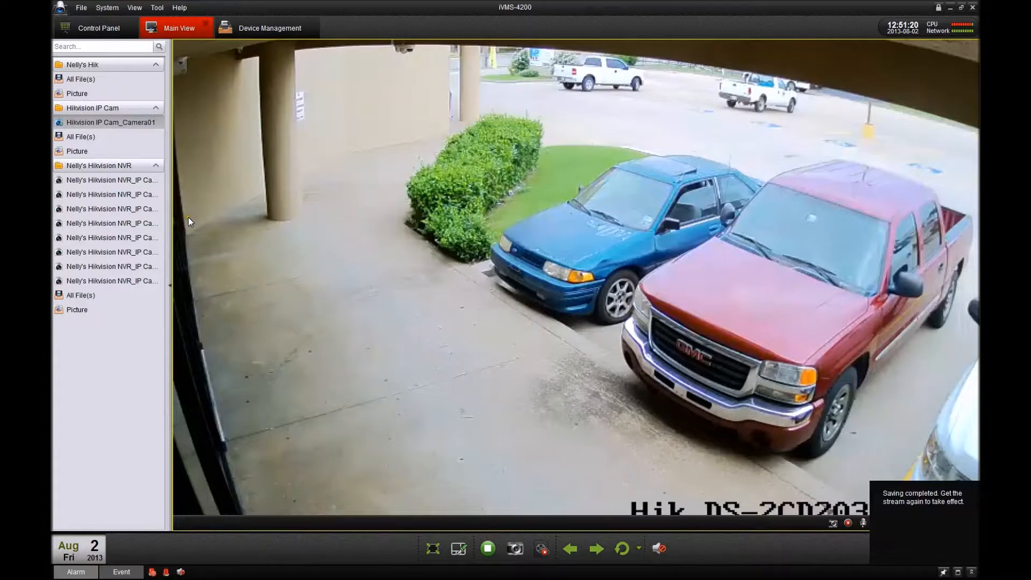
mouse_move(571, 421)
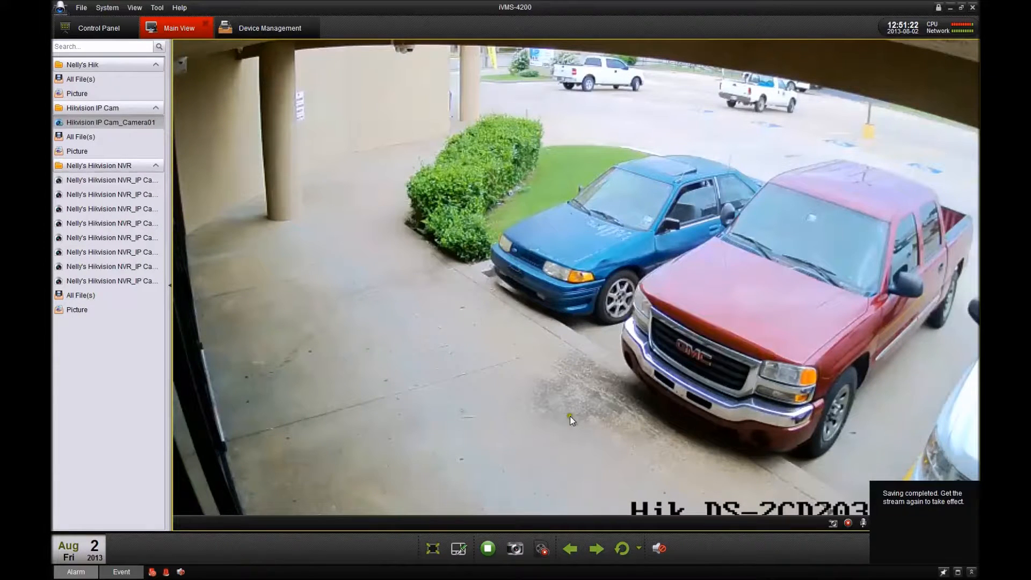
left_click(488, 548)
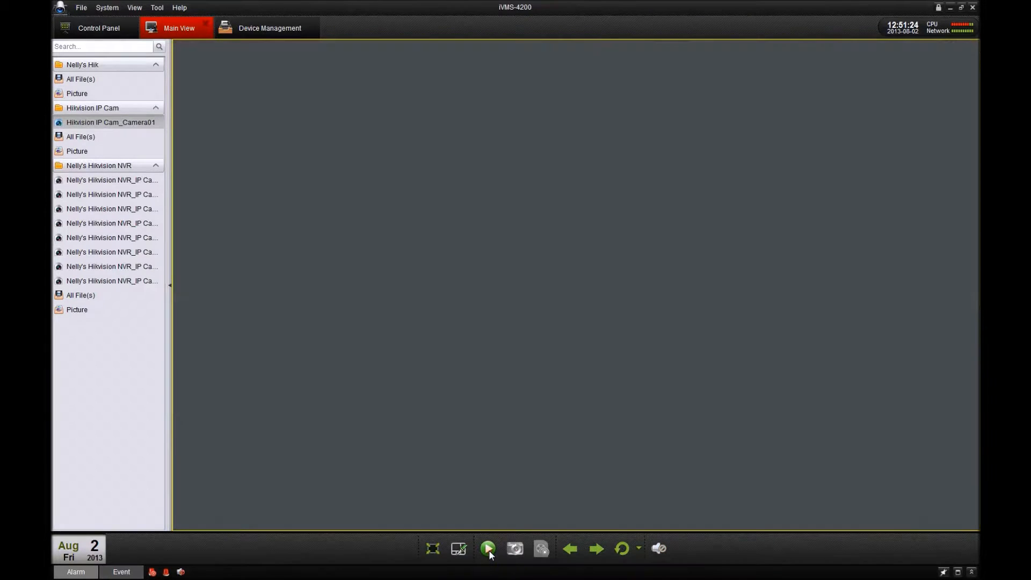
left_click(487, 548)
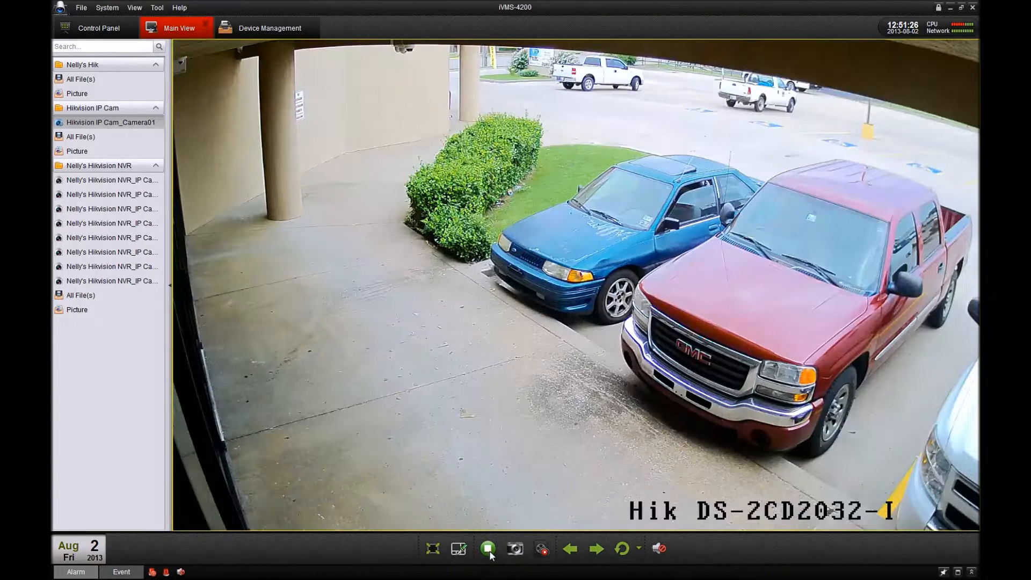